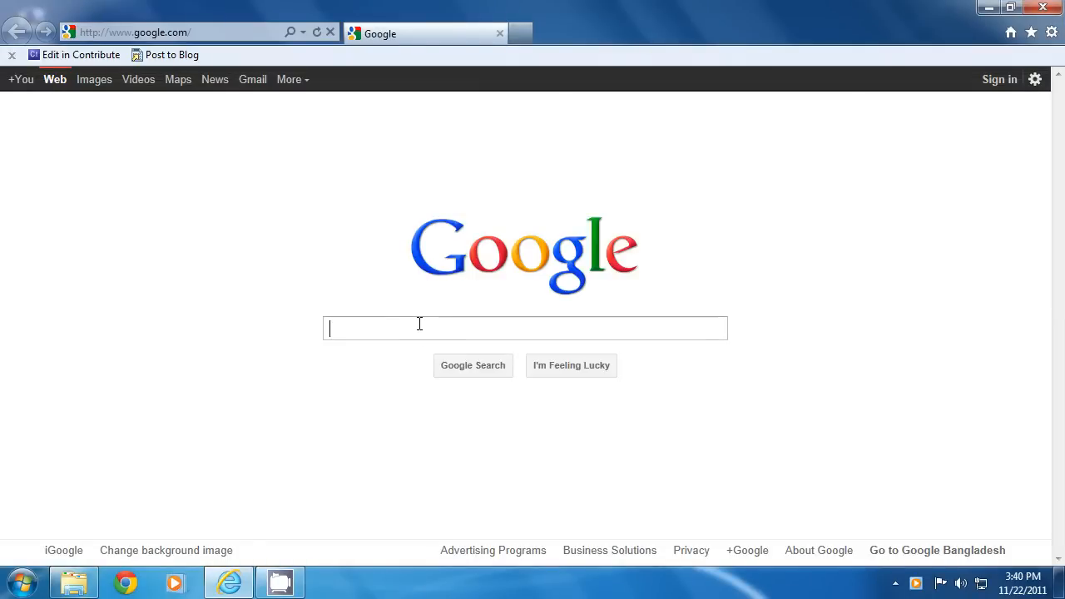
# Step: Search Google for "7zip" from the Internet Explorer search box
pyautogui.write('7zip')
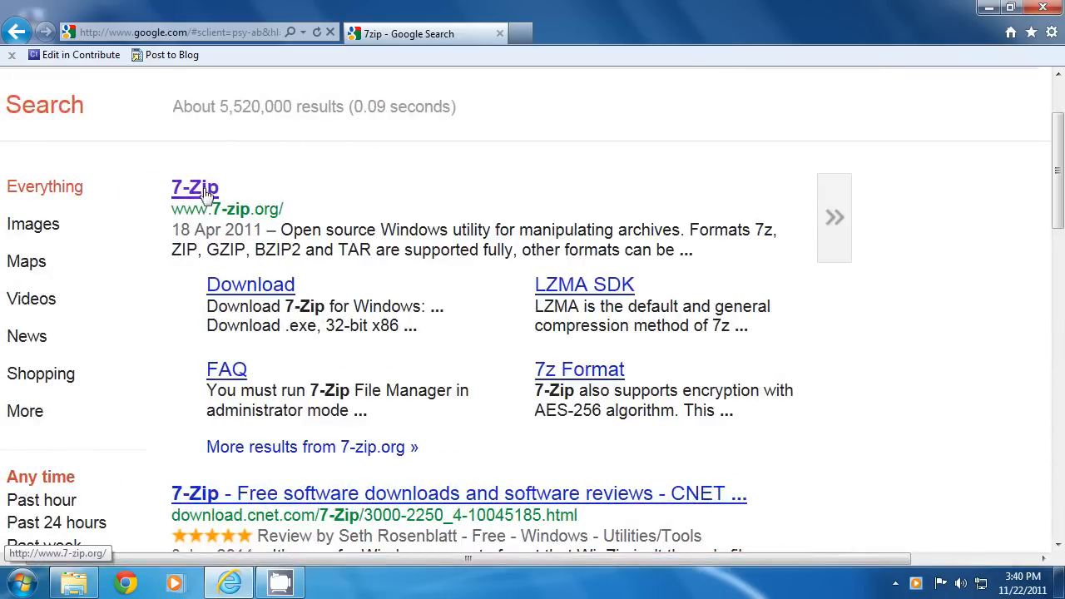
# Step: Go to the official 7-zip.org result and scroll through its download table and features list
pyautogui.click(195, 187)
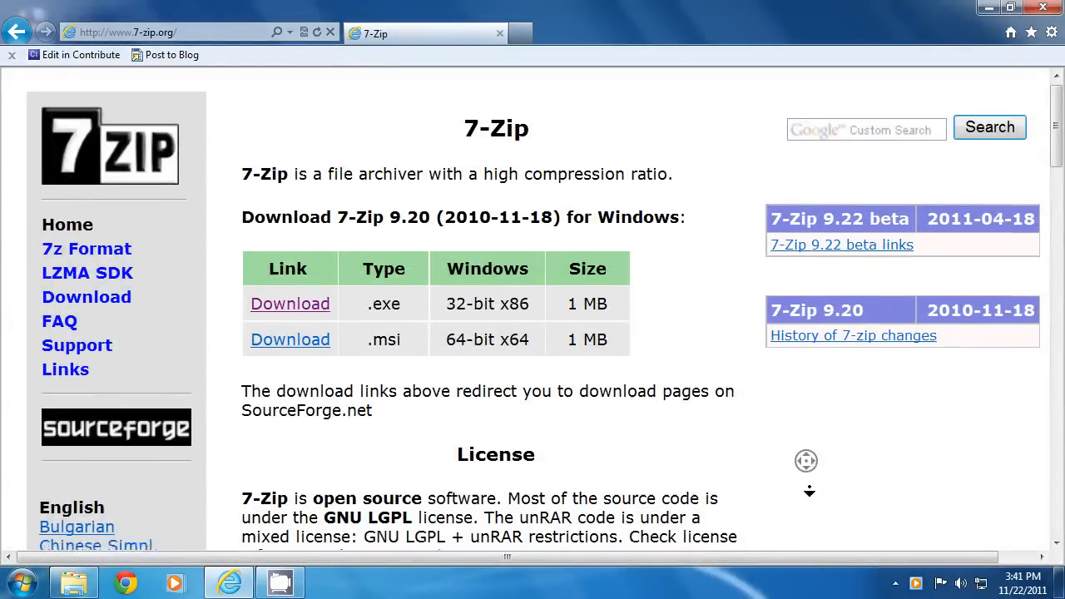
pyautogui.scroll(-3)
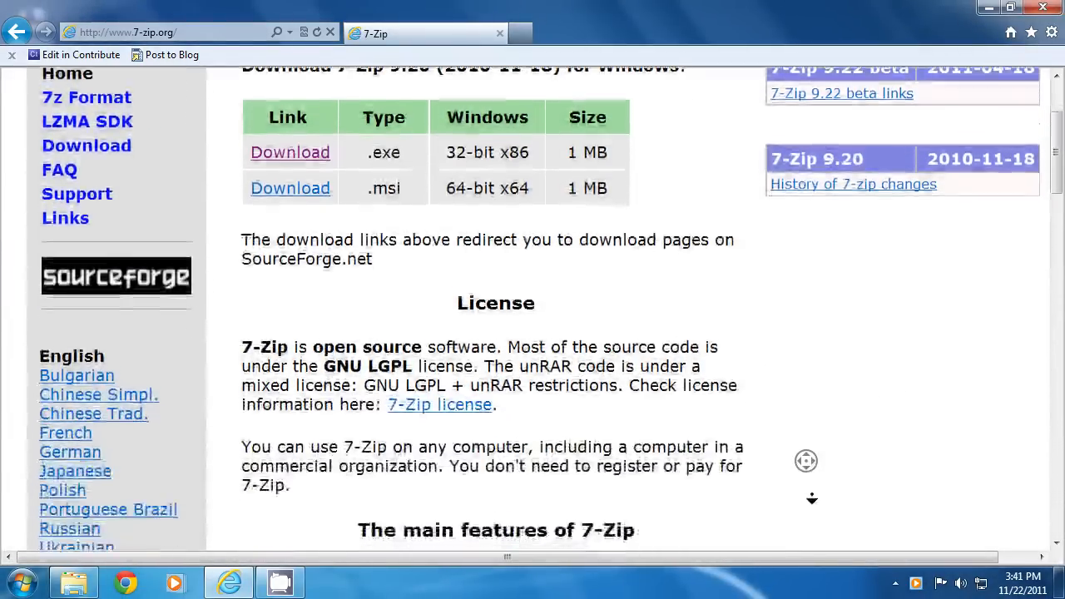
pyautogui.scroll(-3)
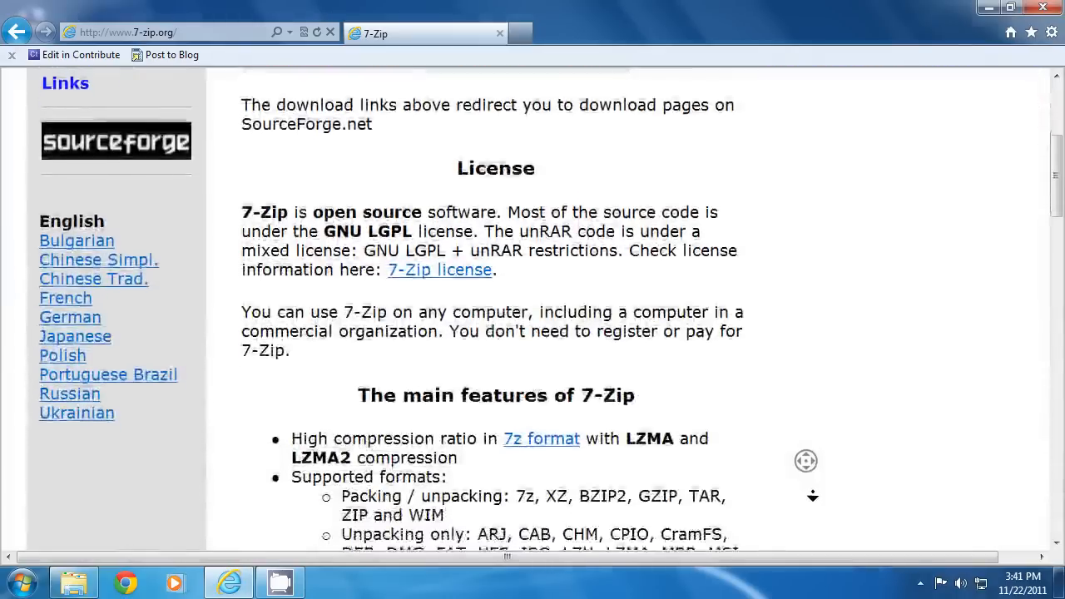
pyautogui.scroll(-3)
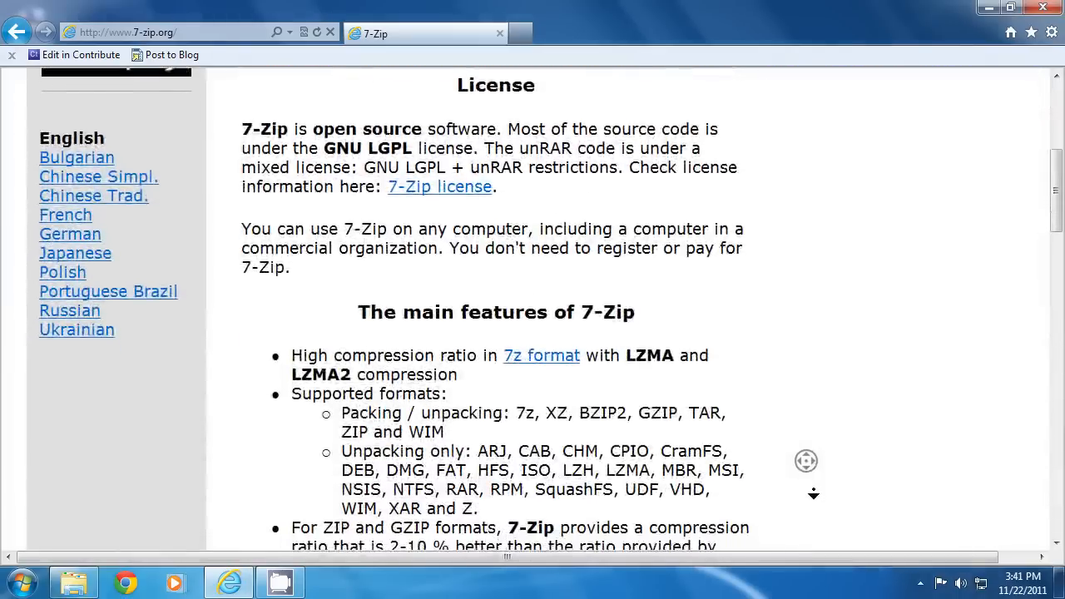
pyautogui.scroll(-3)
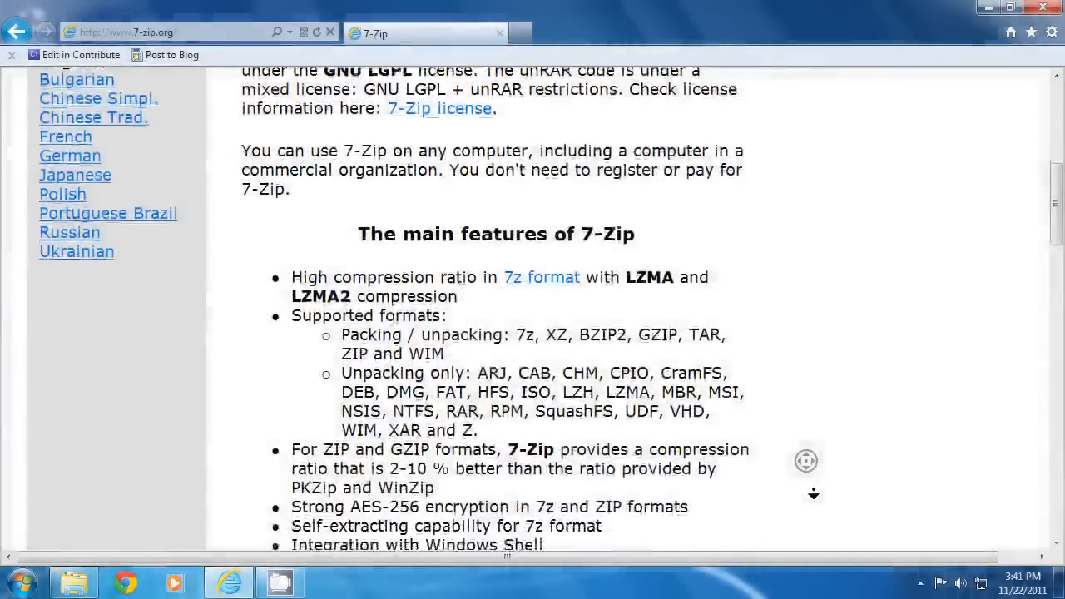
pyautogui.scroll(-3)
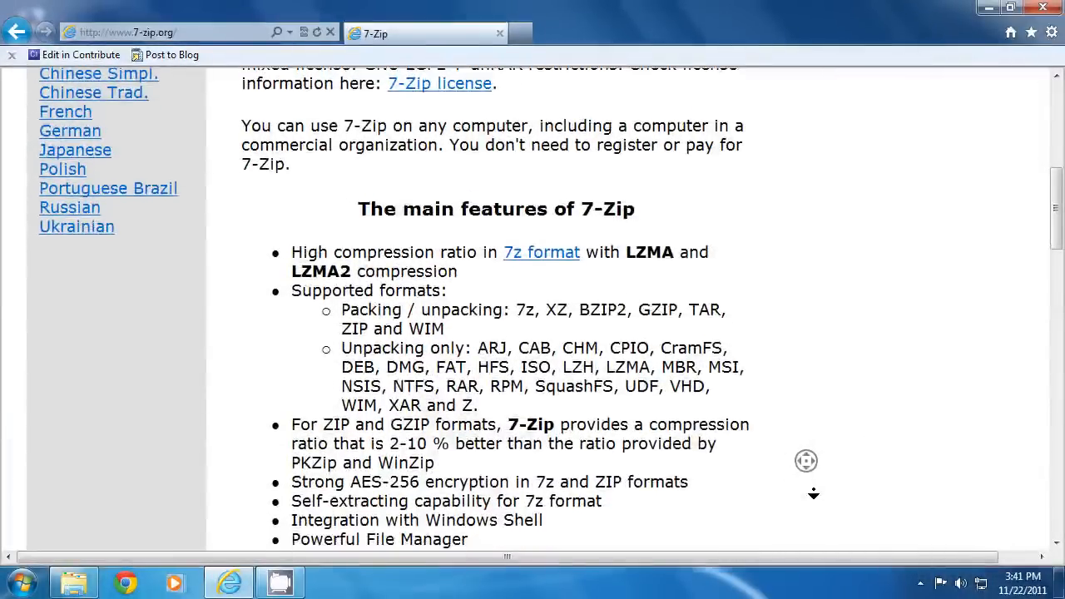
pyautogui.scroll(-3)
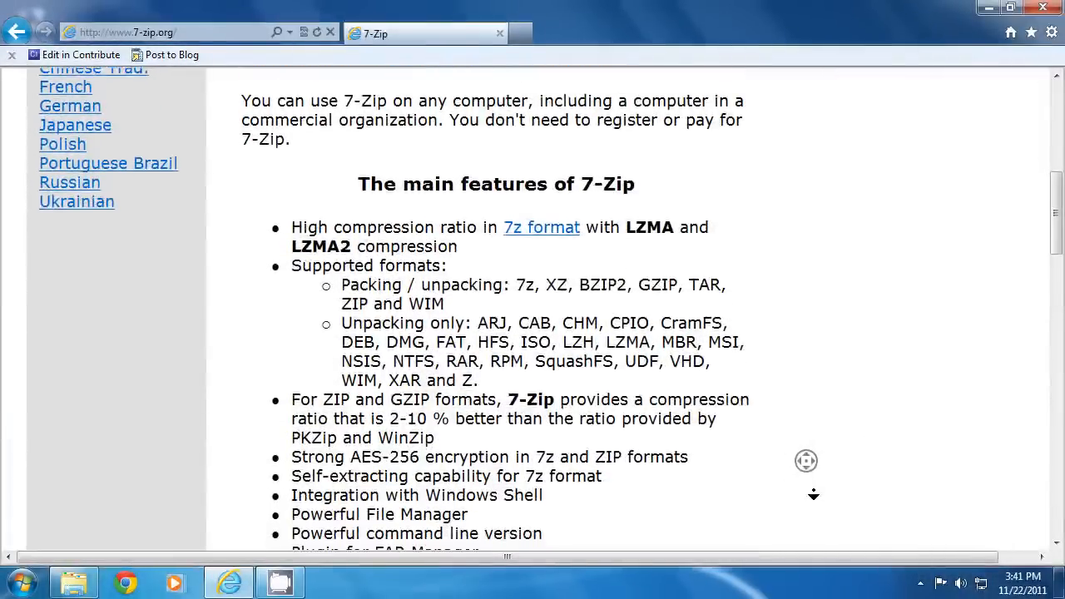
pyautogui.scroll(-3)
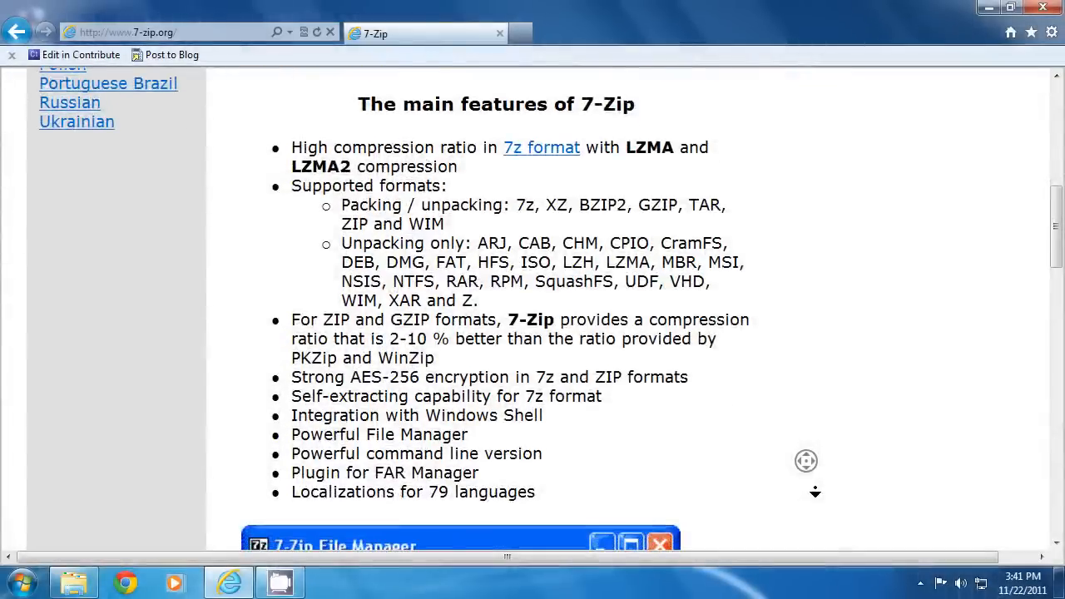
pyautogui.scroll(-3)
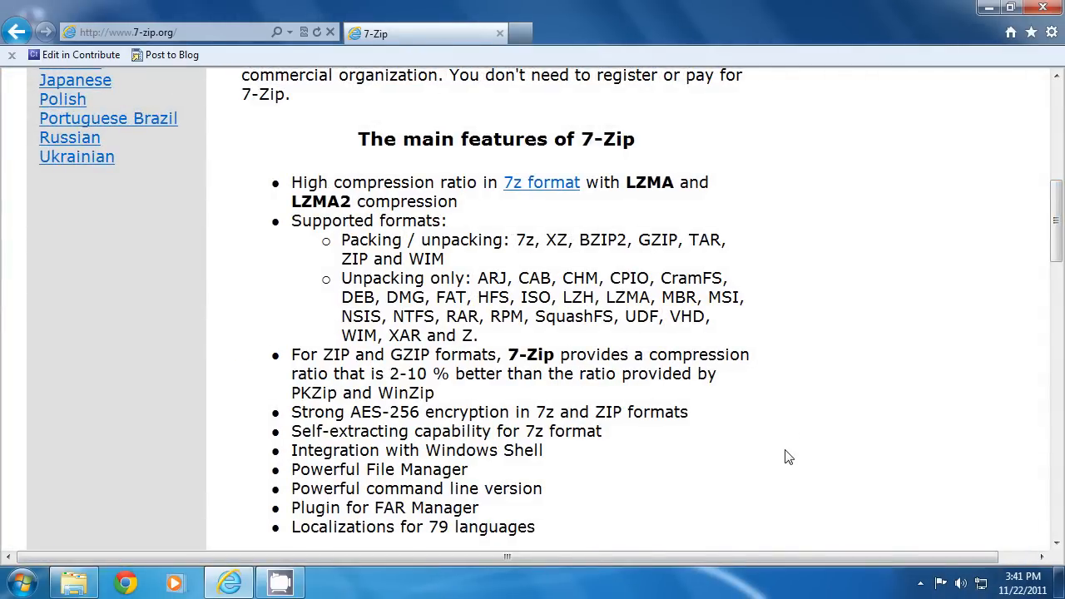
pyautogui.moveTo(822, 424)
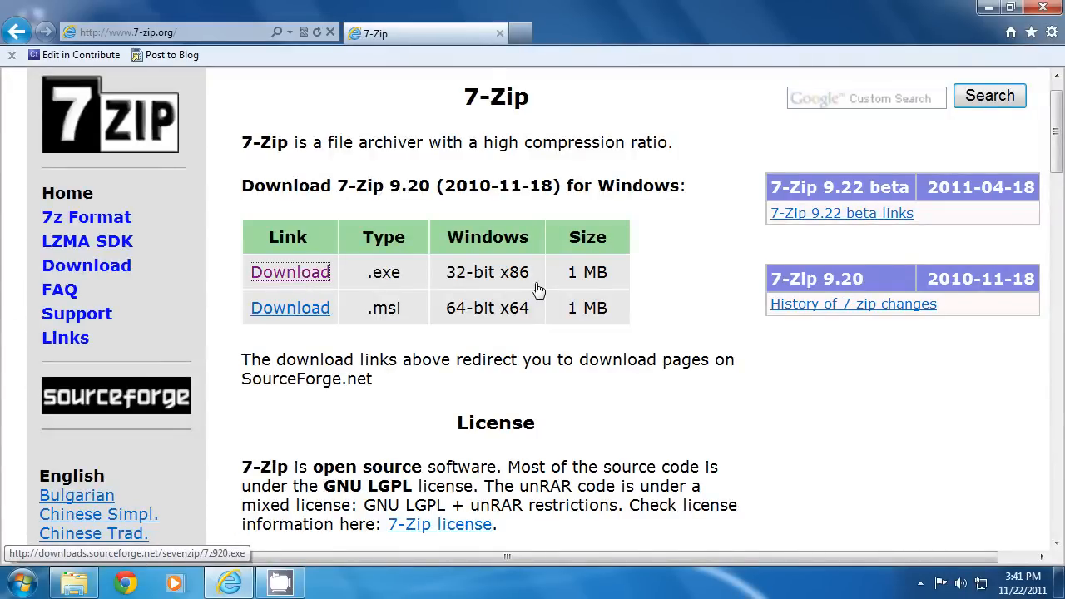
# Step: Download the 32-bit 7z920.exe installer and show it in the Downloads\Programs folder
pyautogui.click(290, 273)
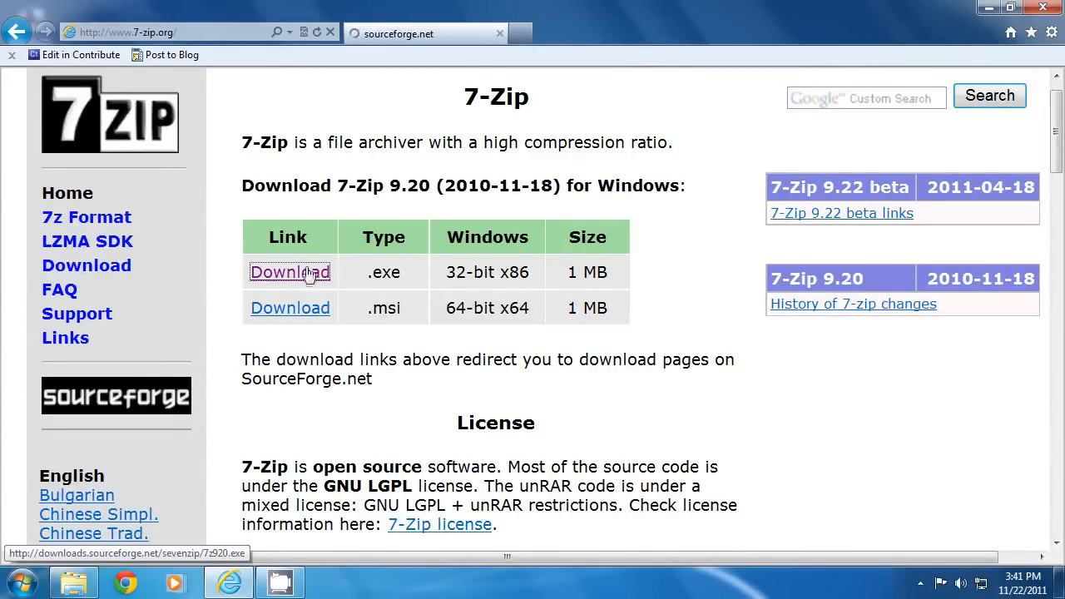
pyautogui.click(289, 273)
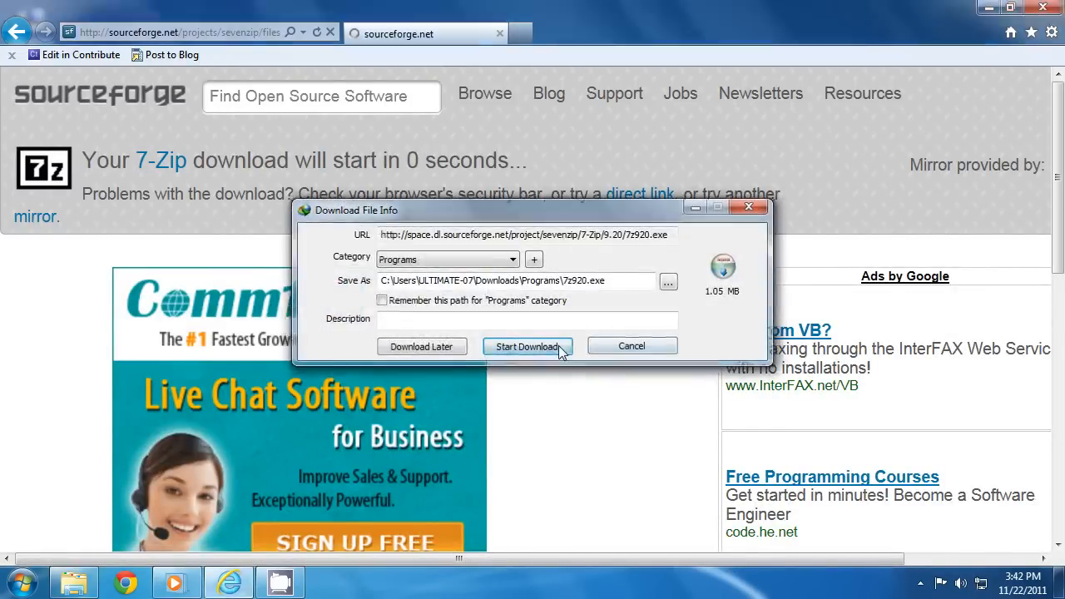
pyautogui.click(525, 346)
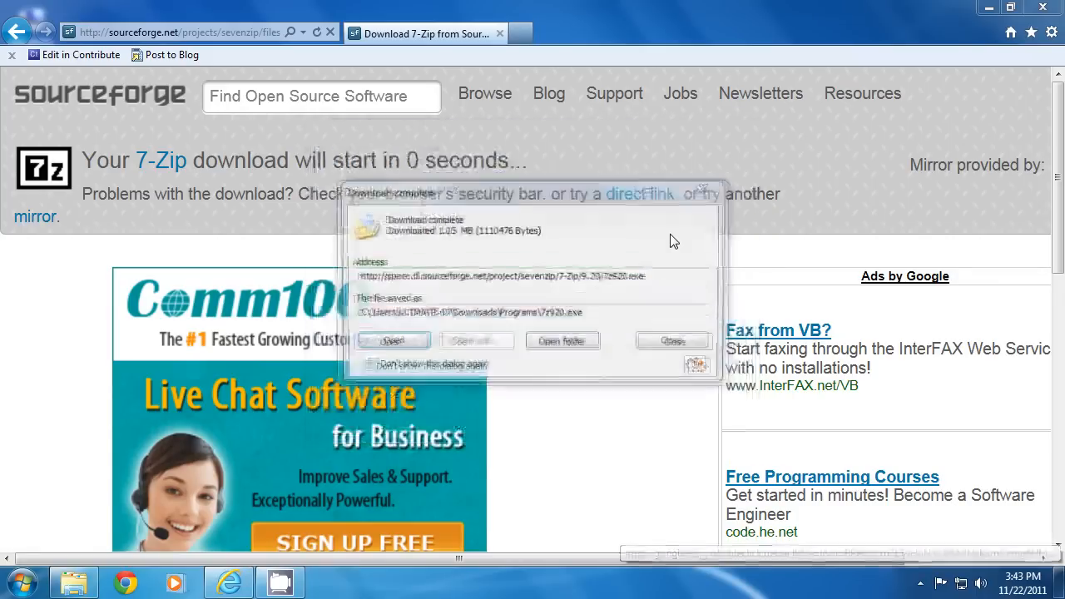
pyautogui.click(562, 339)
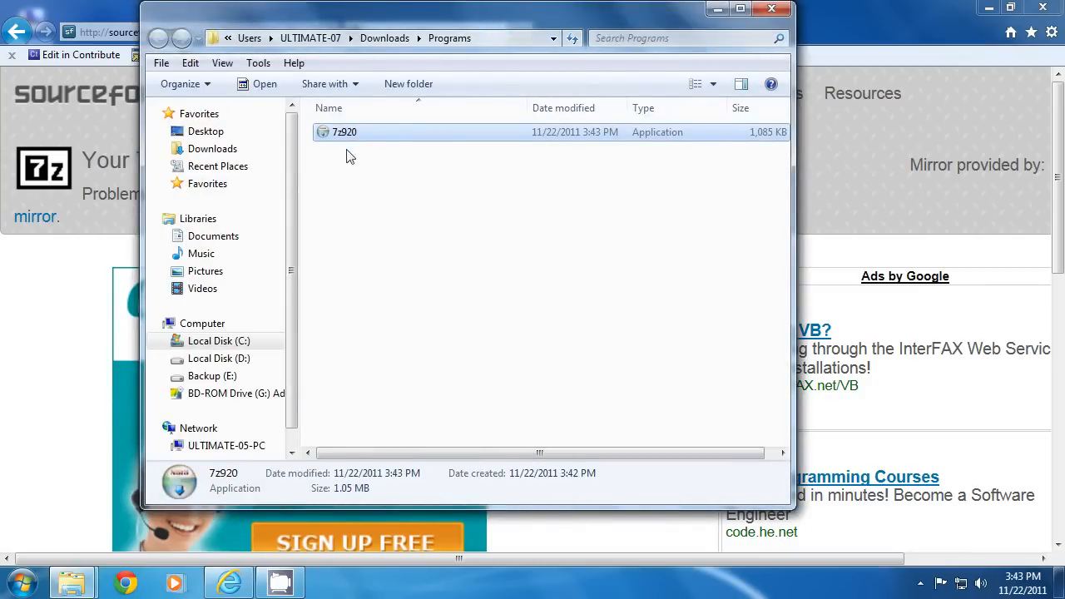
# Step: Run 7z920.exe, install 7-Zip 9.20 to the chosen folder and finish the setup wizard
pyautogui.doubleClick(343, 132)
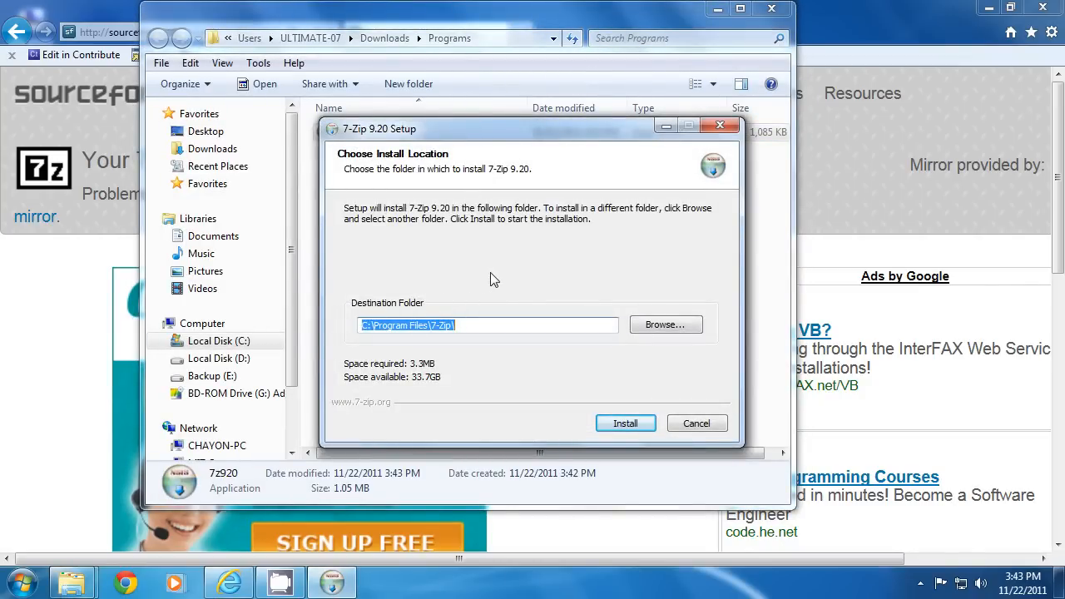
pyautogui.moveTo(518, 290)
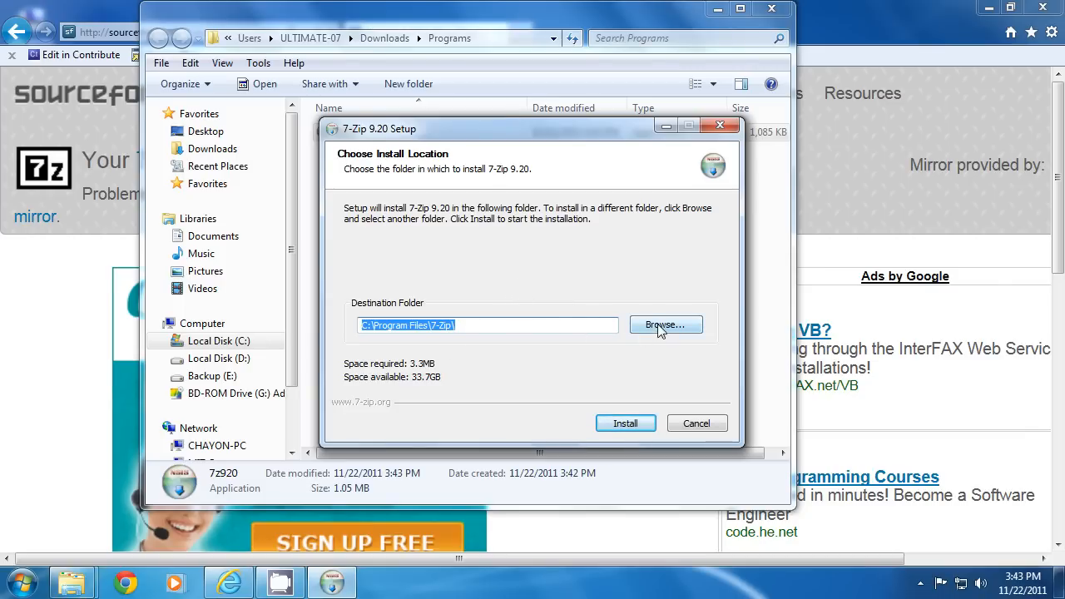
pyautogui.click(666, 324)
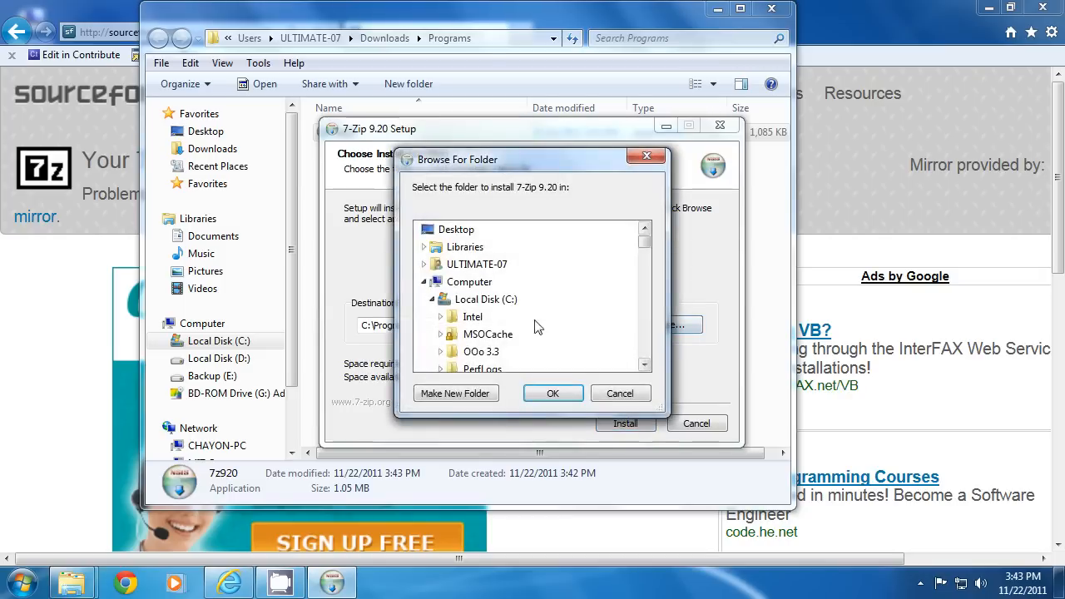
pyautogui.click(618, 393)
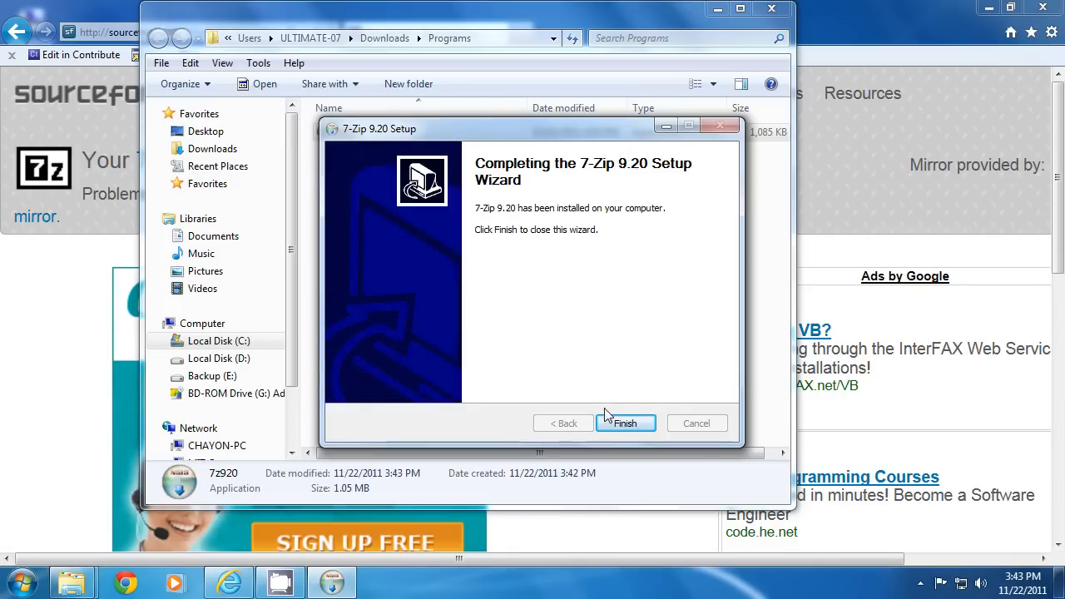
pyautogui.click(626, 422)
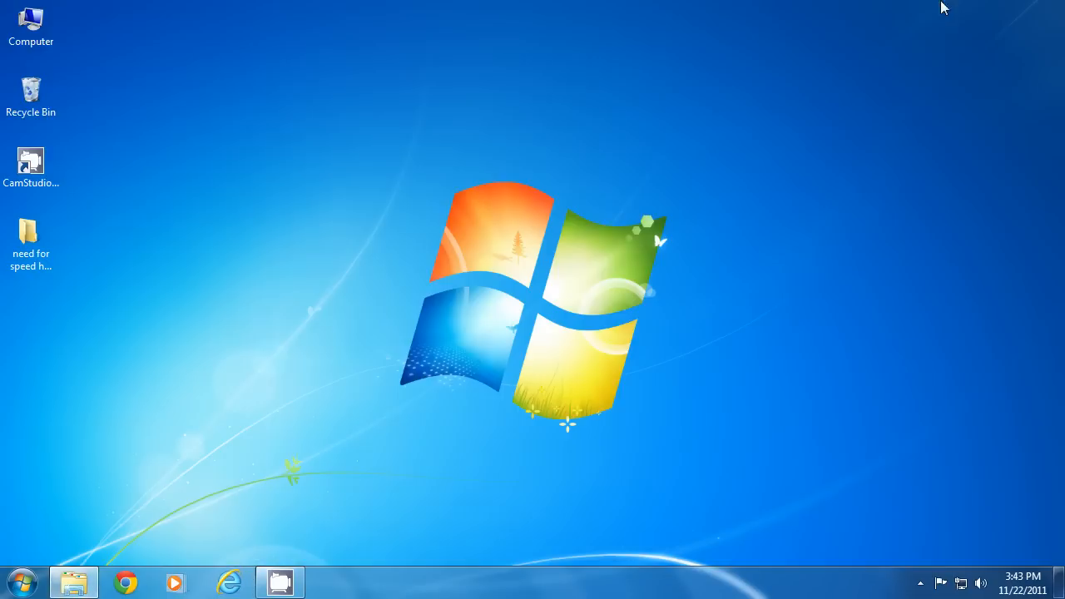
# Step: Check the game folder's Properties (611 MB, 1,263 files) and close them
pyautogui.rightClick(30, 241)
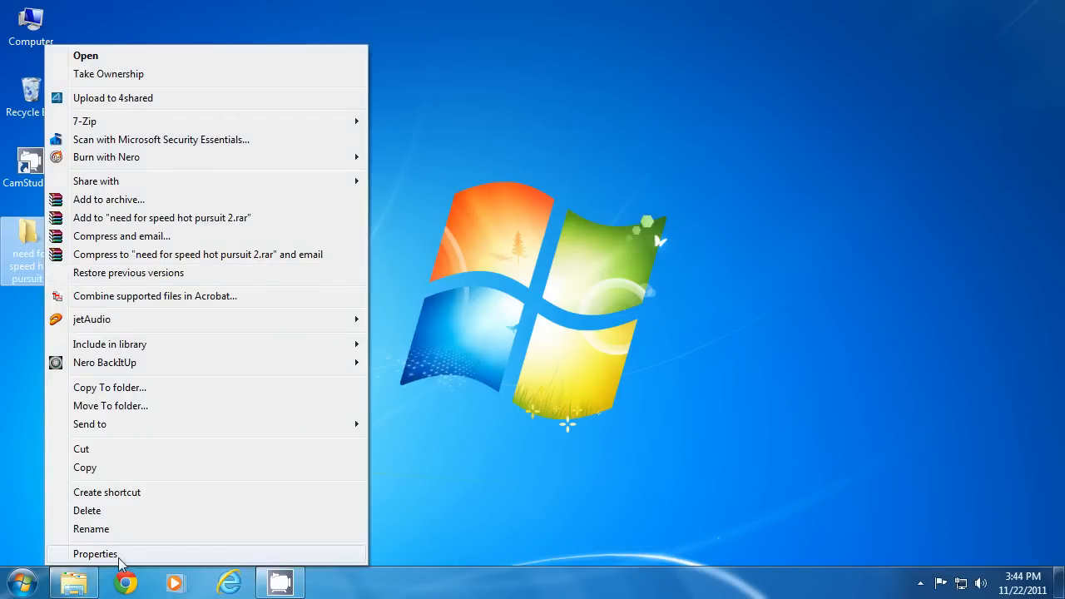
pyautogui.click(94, 552)
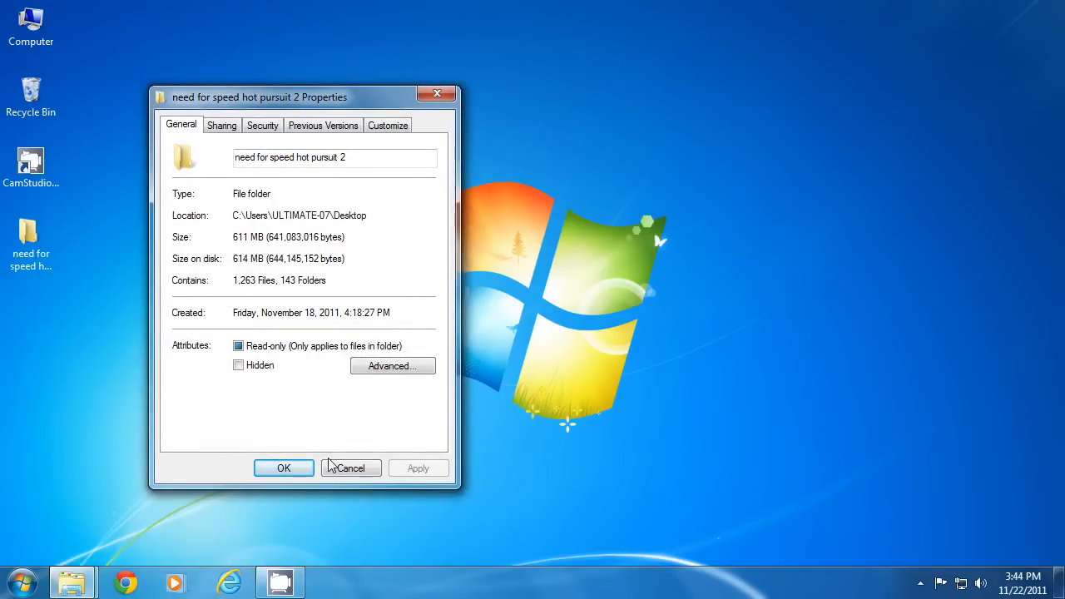
pyautogui.moveTo(349, 467)
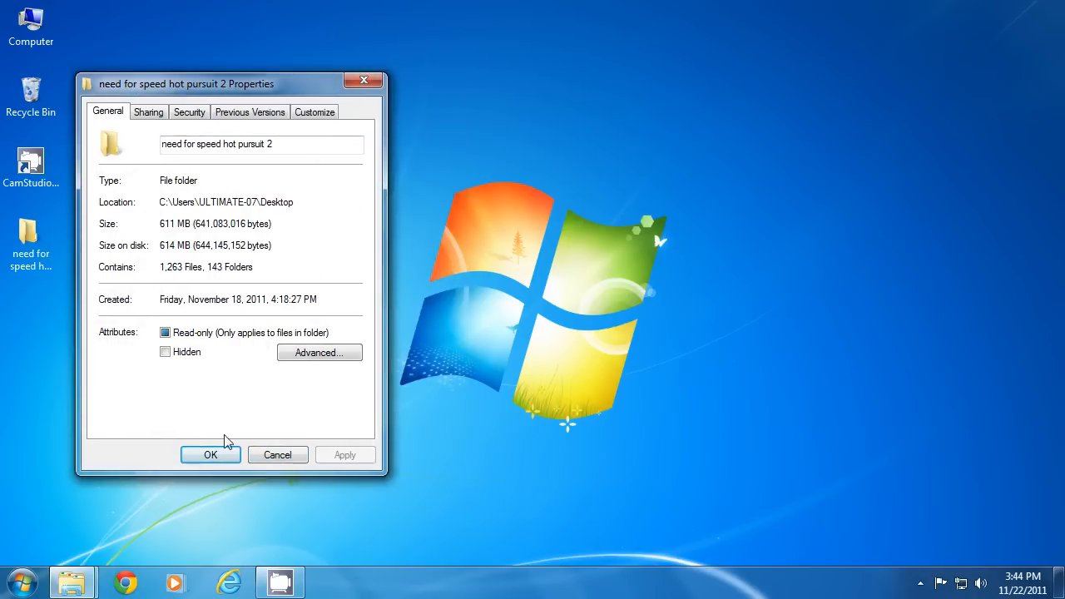
pyautogui.click(210, 454)
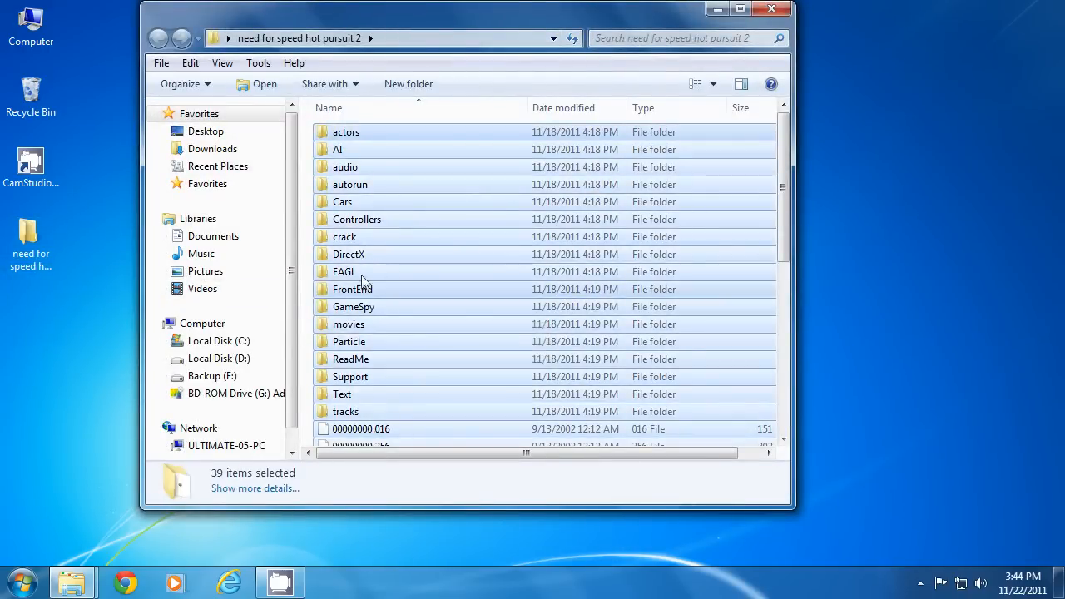
# Step: Choose 7-Zip > Add to archive... for the 39 selected game files
pyautogui.rightClick(363, 281)
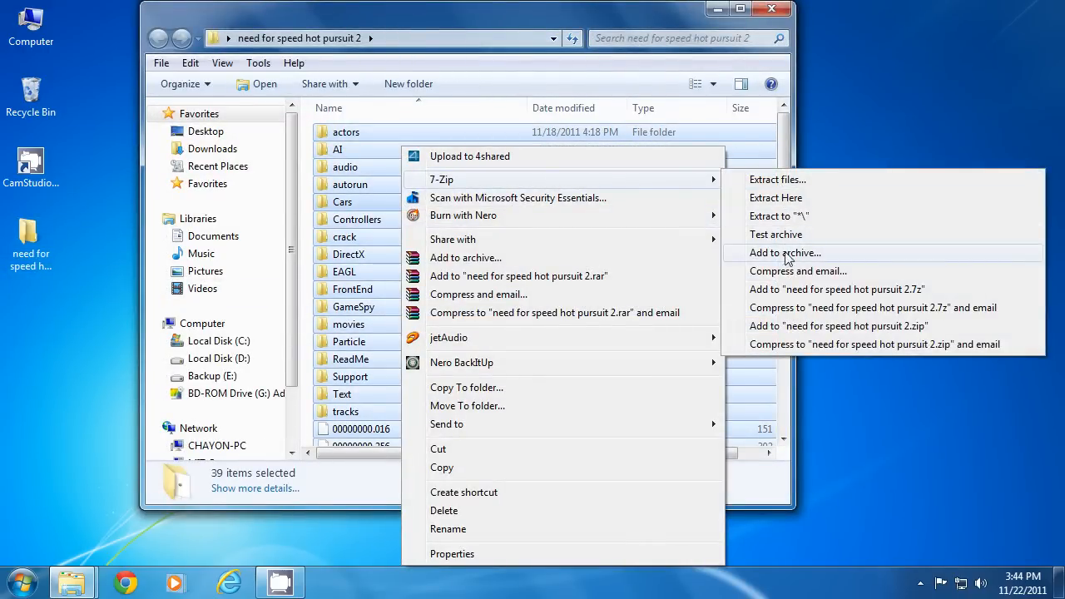
pyautogui.click(785, 253)
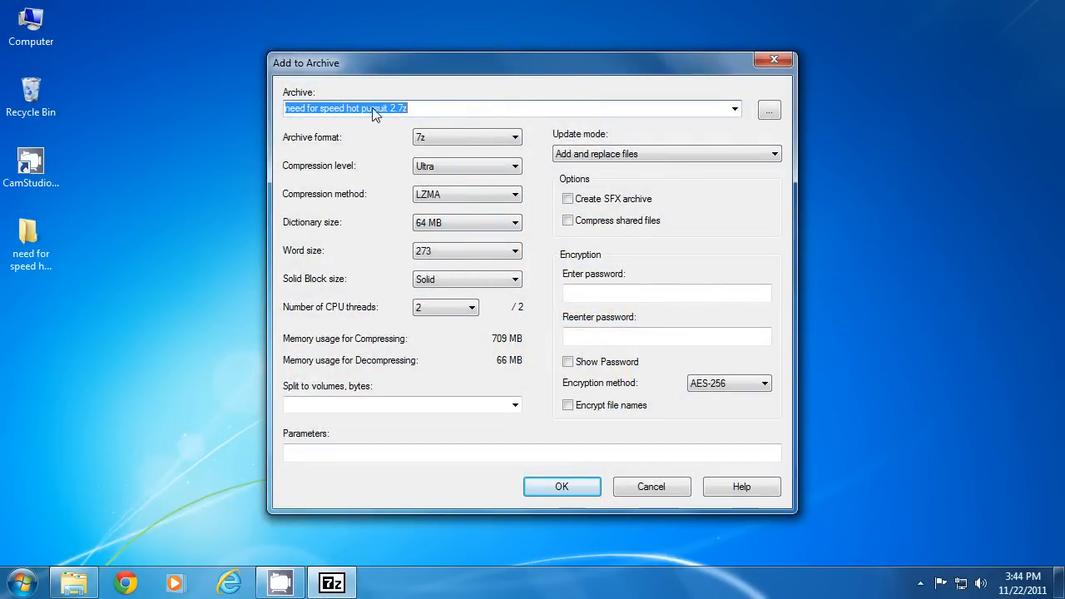
pyautogui.click(769, 110)
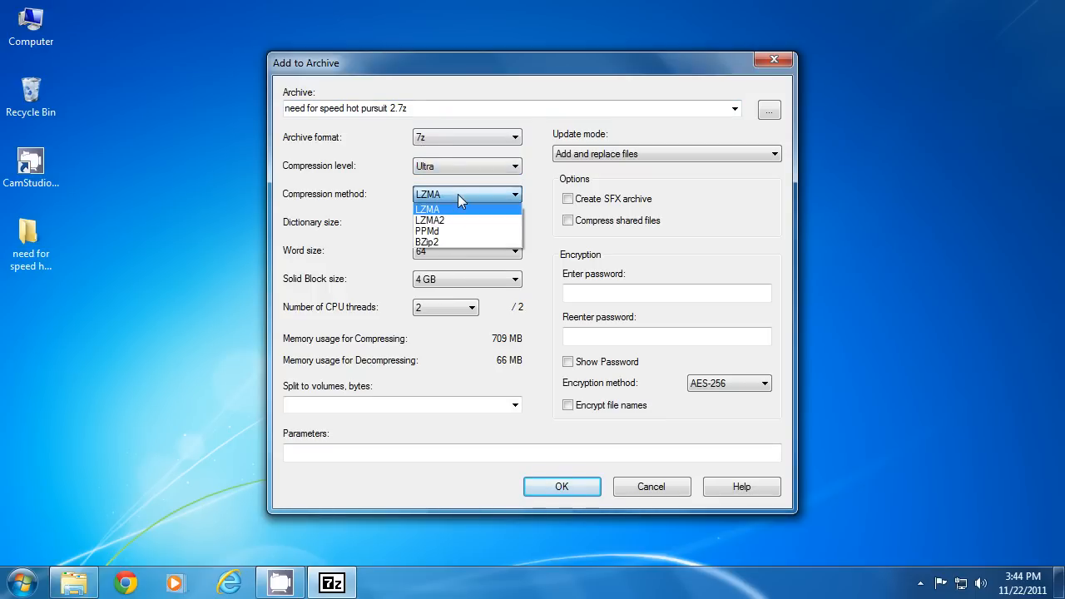
pyautogui.click(516, 223)
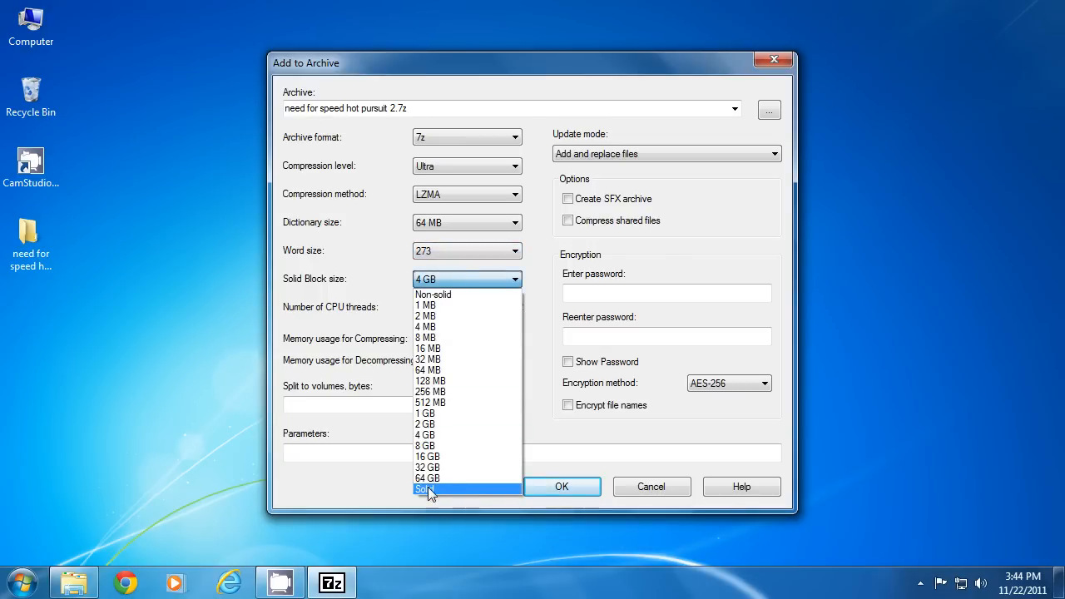
pyautogui.click(426, 489)
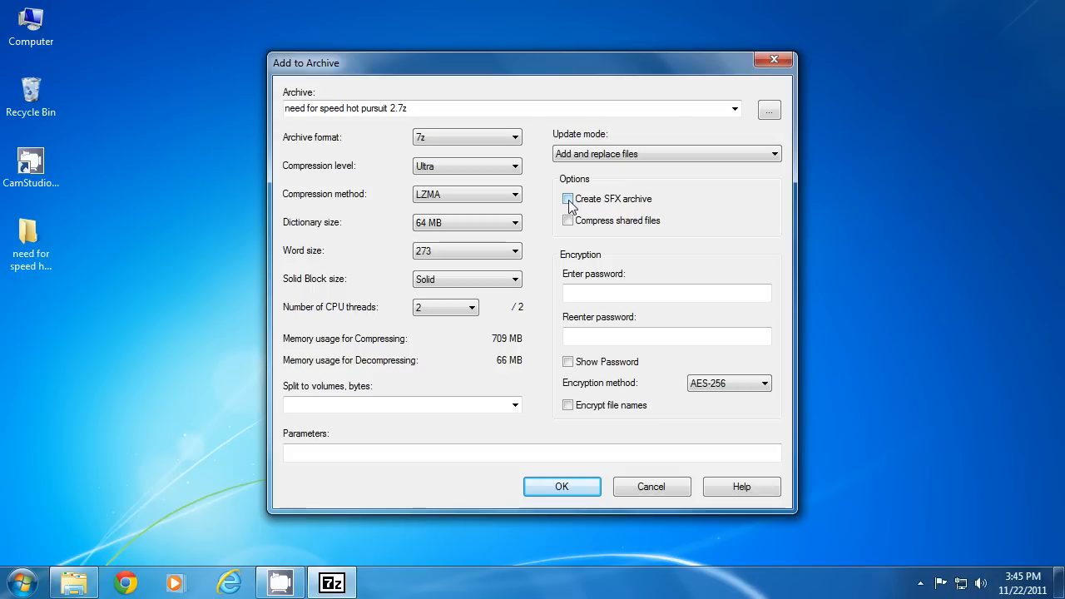
# Step: Leave SFX off and Split to volumes empty, then start the Ultra 7z compression with OK
pyautogui.click(567, 200)
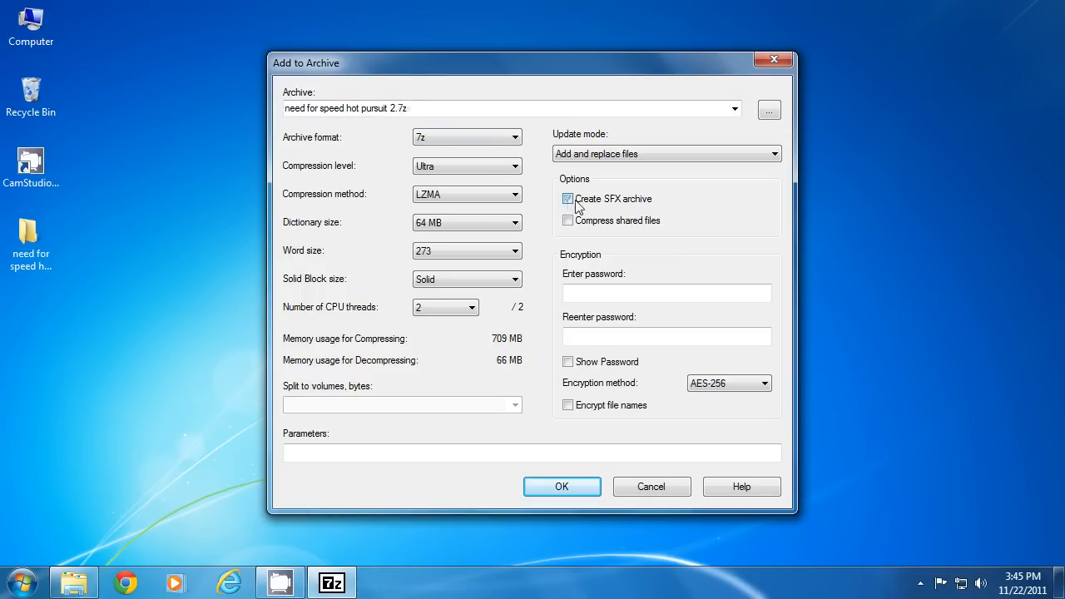
pyautogui.click(567, 198)
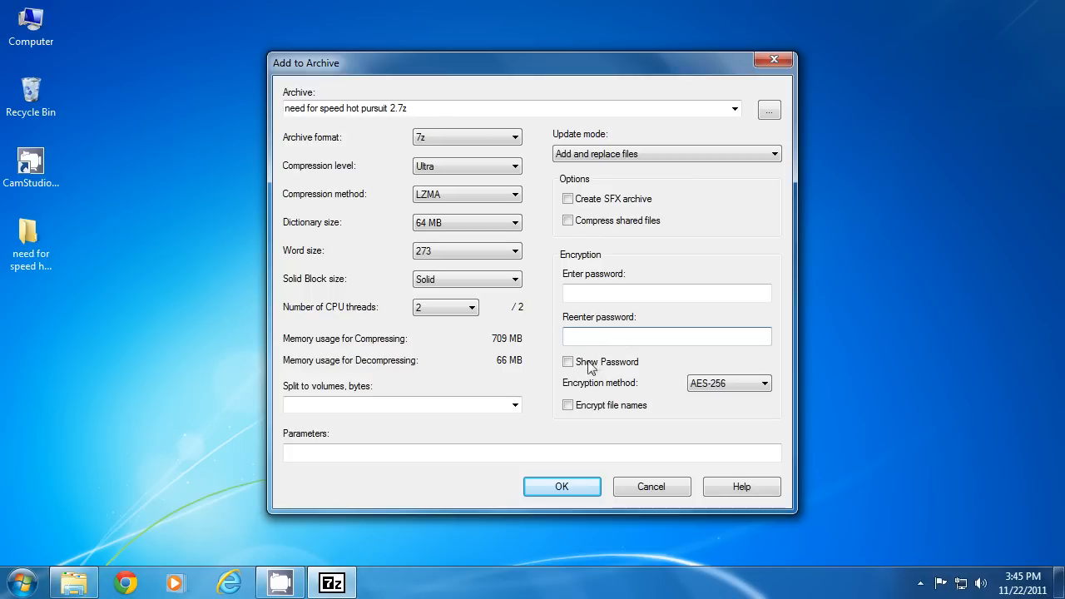
pyautogui.click(514, 406)
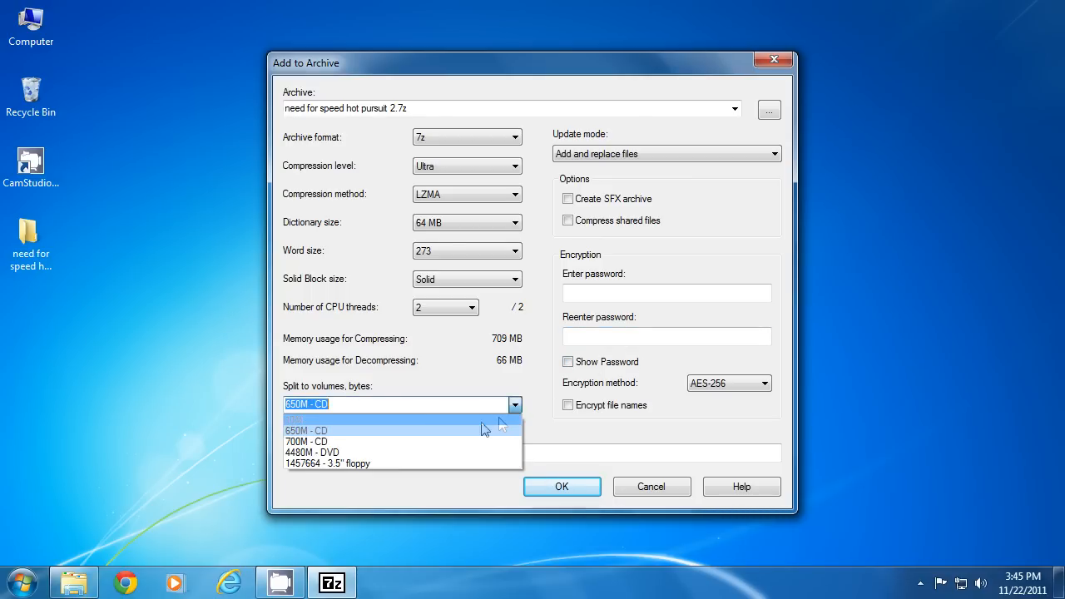
pyautogui.click(306, 429)
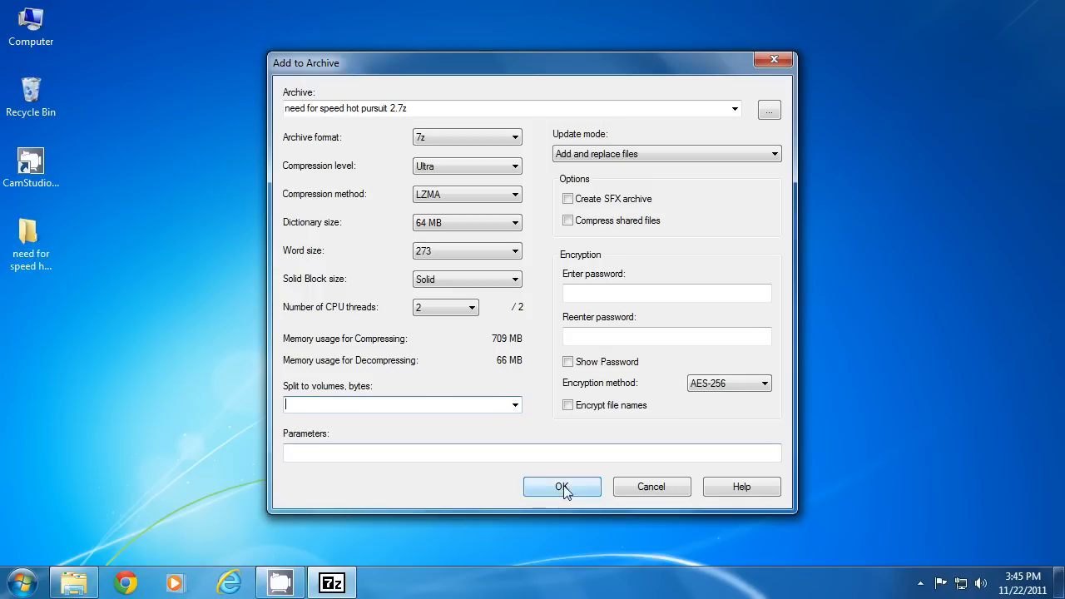
pyautogui.click(562, 486)
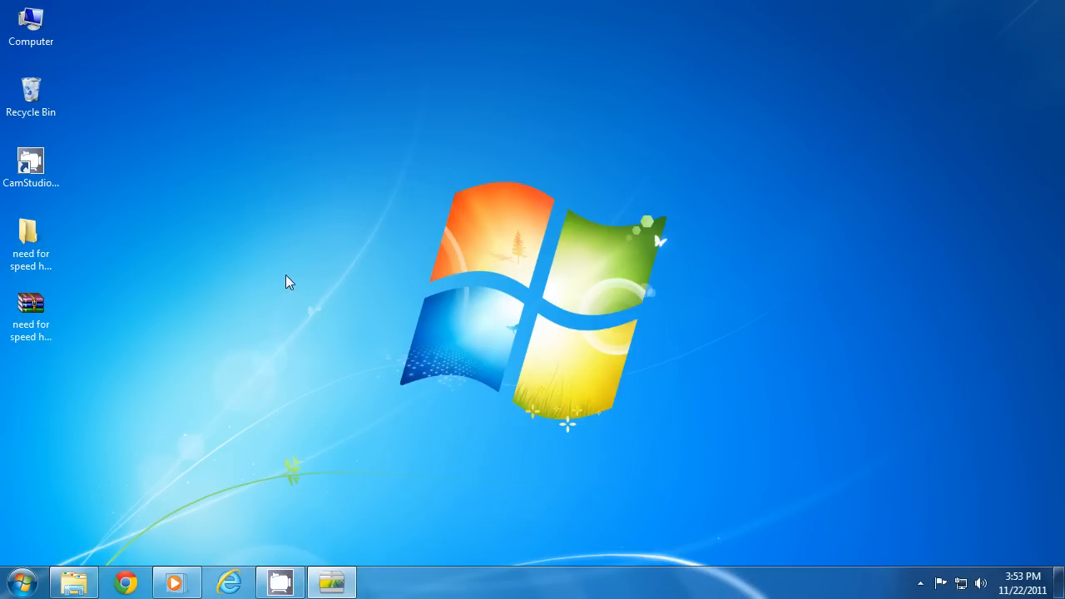
# Step: Select the new archive and bring up the game folder's Properties and the archive's actions for comparison
pyautogui.click(30, 315)
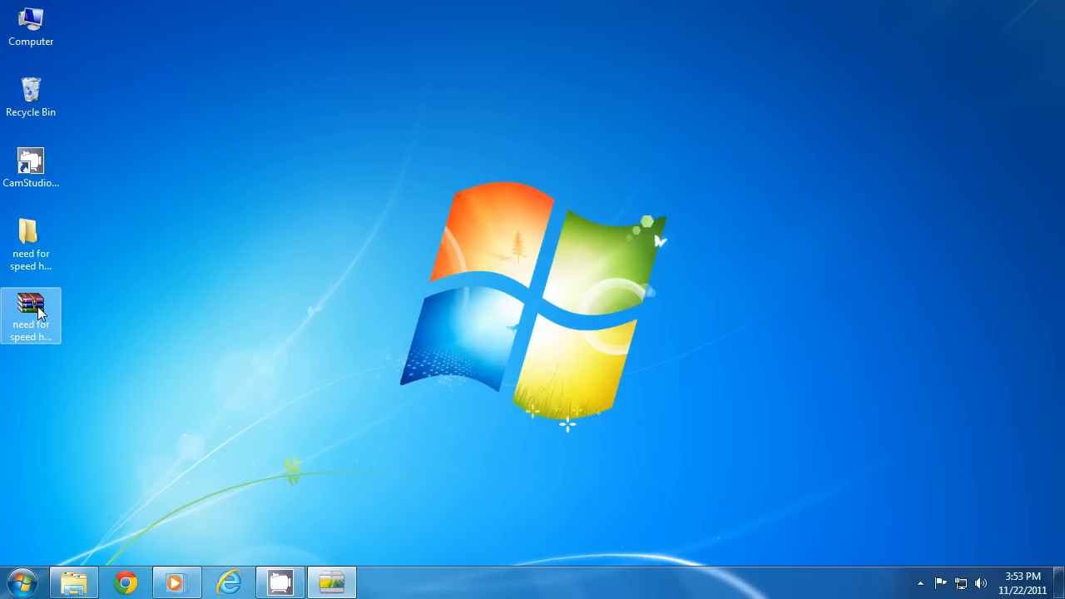
pyautogui.rightClick(30, 316)
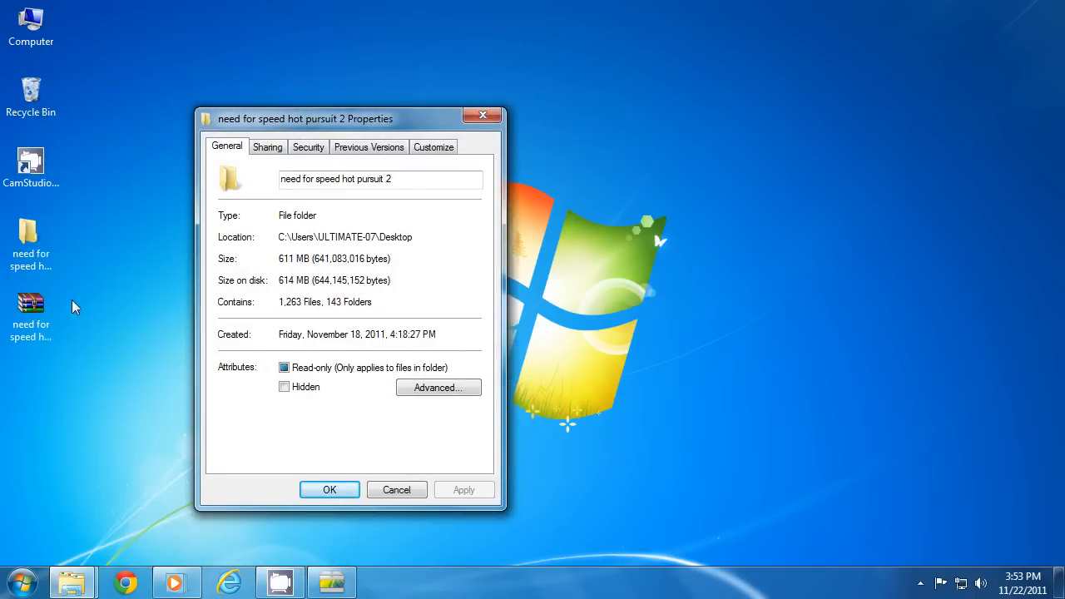
pyautogui.rightClick(30, 313)
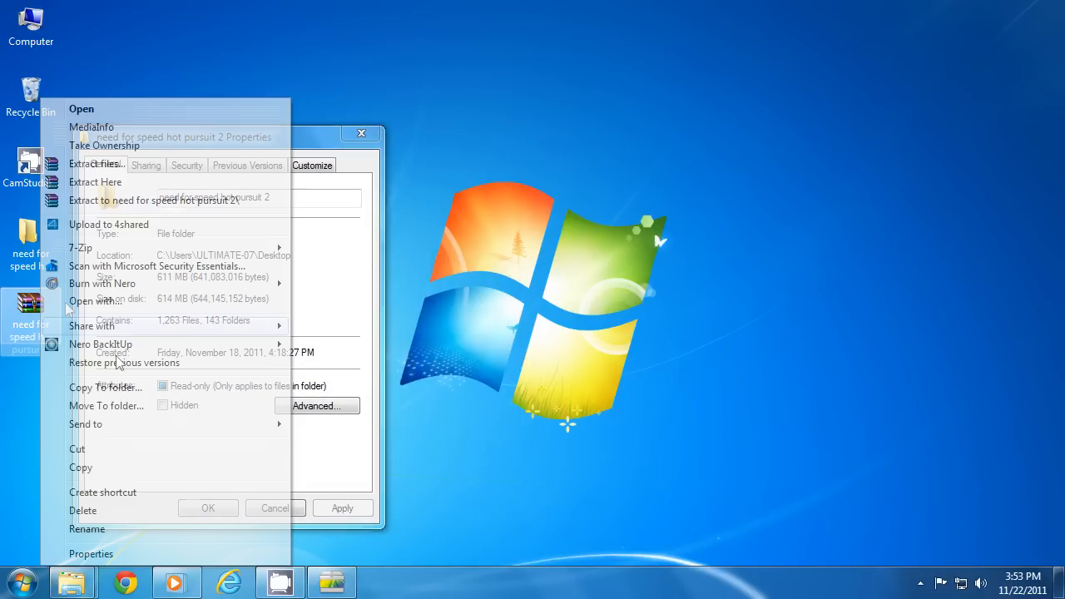